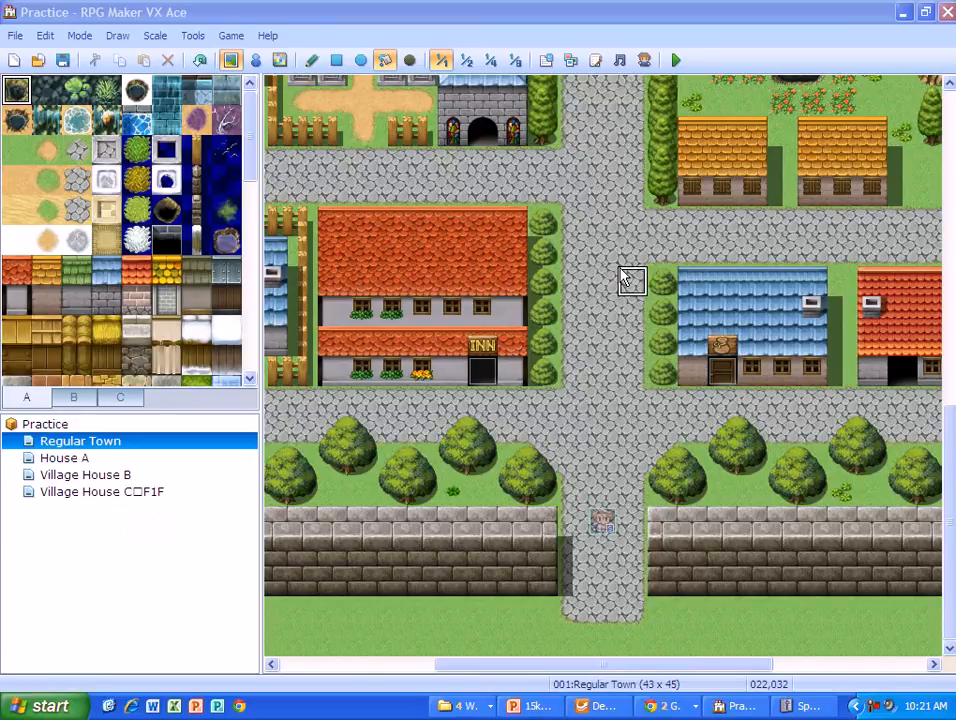
{"action": "mouse_move", "coordinate": [573, 220]}
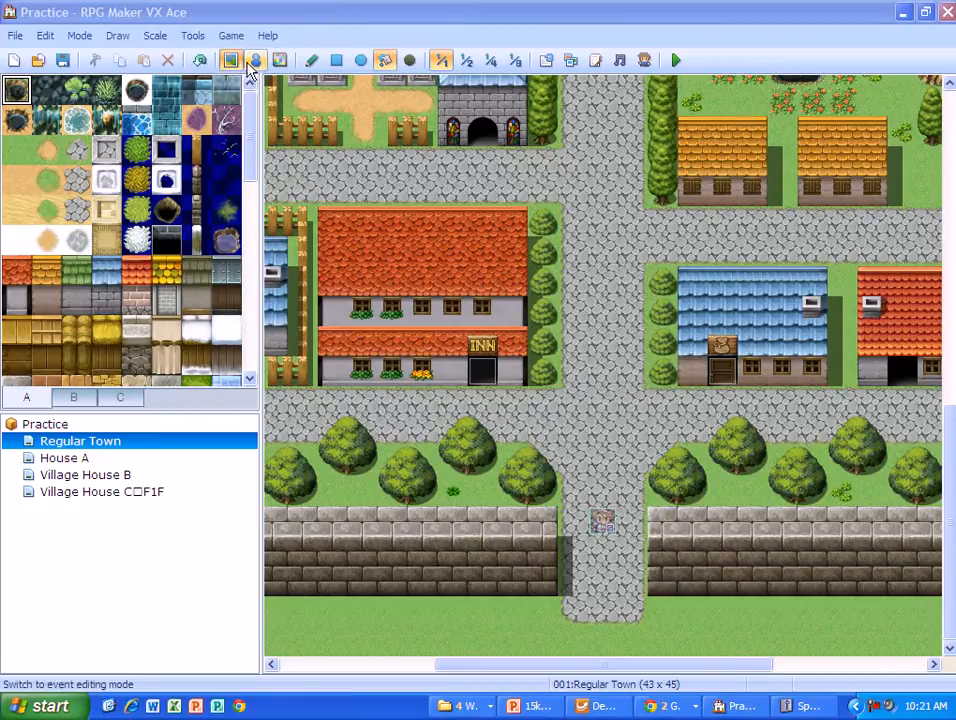
Step: Switch the Regular Town map to event editing mode
{"action": "left_click", "coordinate": [255, 60]}
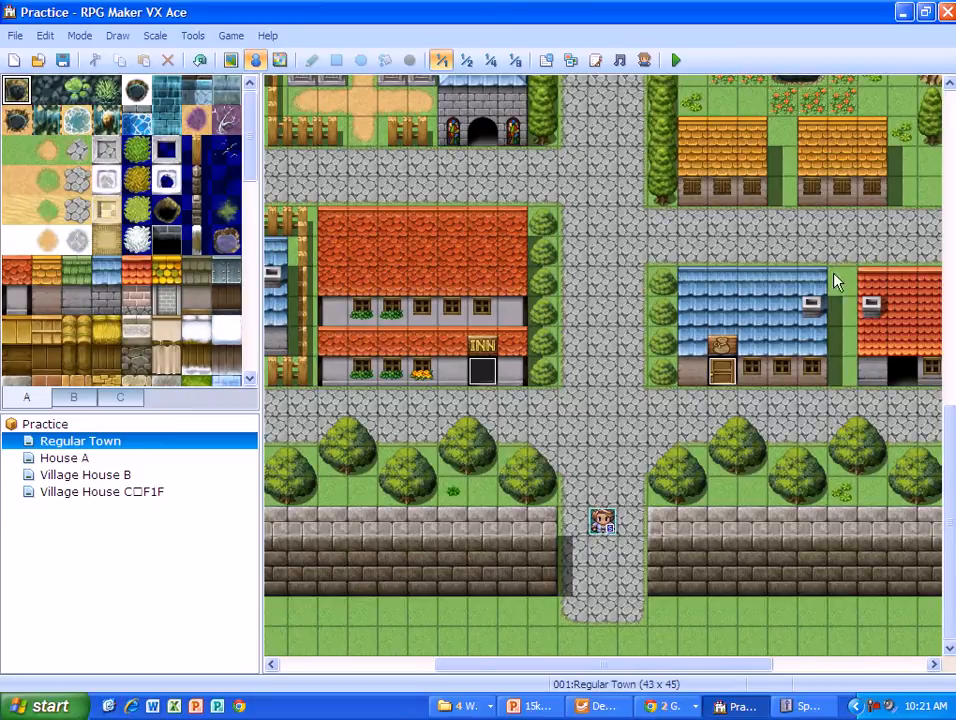
{"action": "mouse_move", "coordinate": [593, 215]}
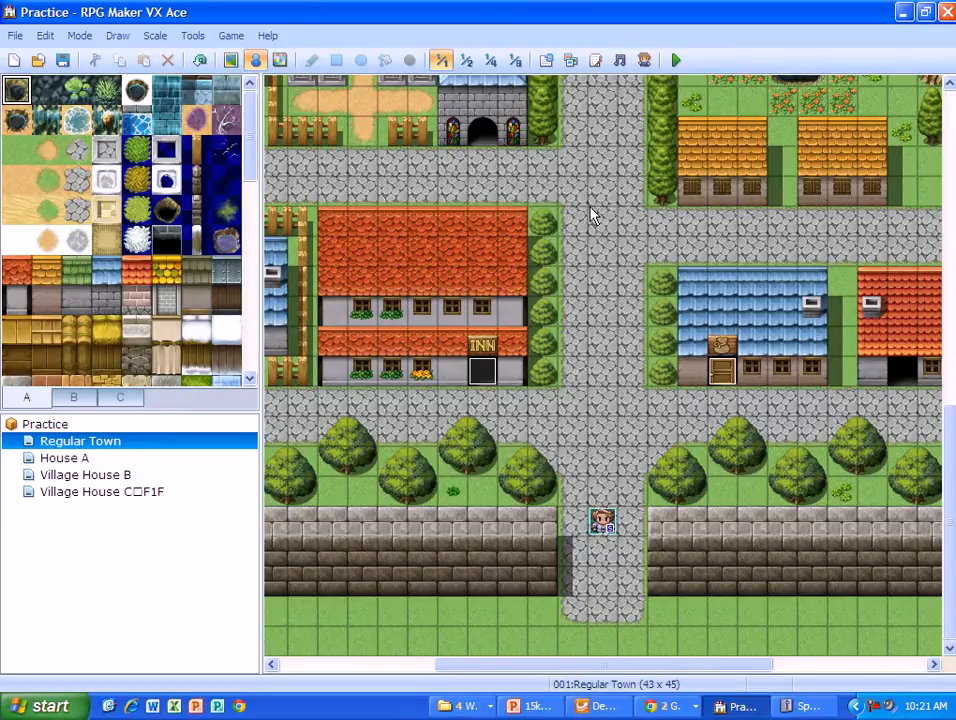
{"action": "mouse_move", "coordinate": [600, 223]}
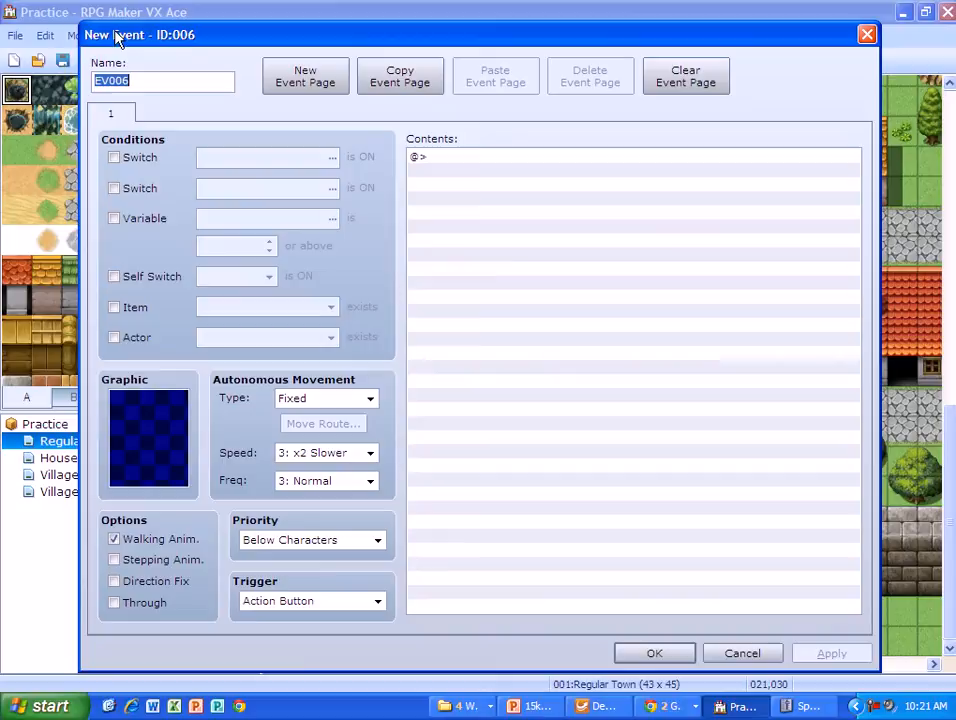
{"action": "mouse_move", "coordinate": [552, 252]}
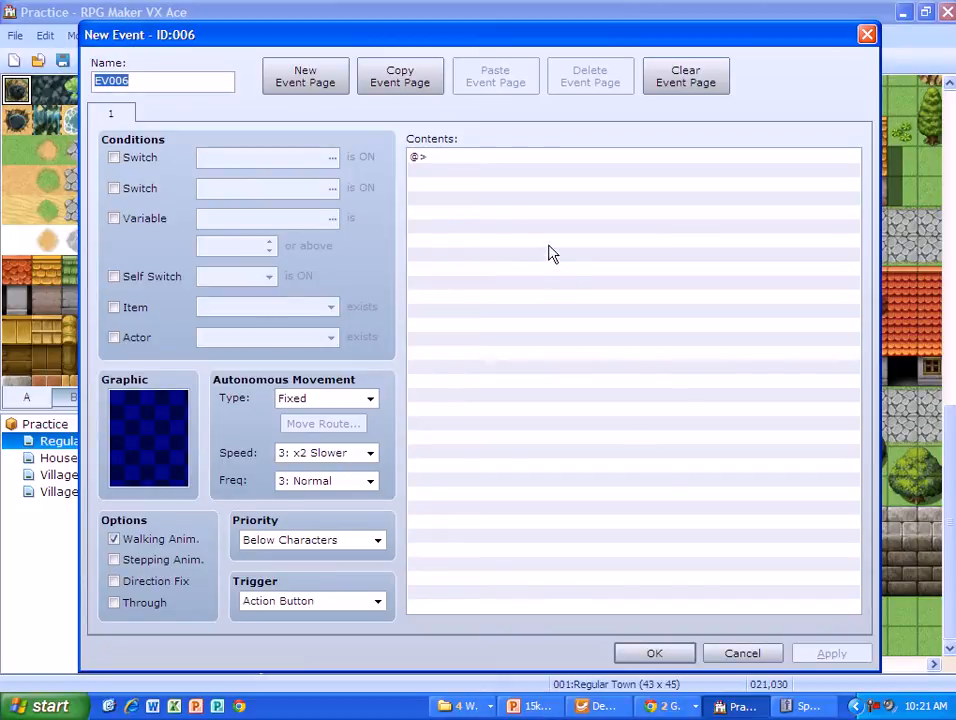
{"action": "mouse_move", "coordinate": [68, 410]}
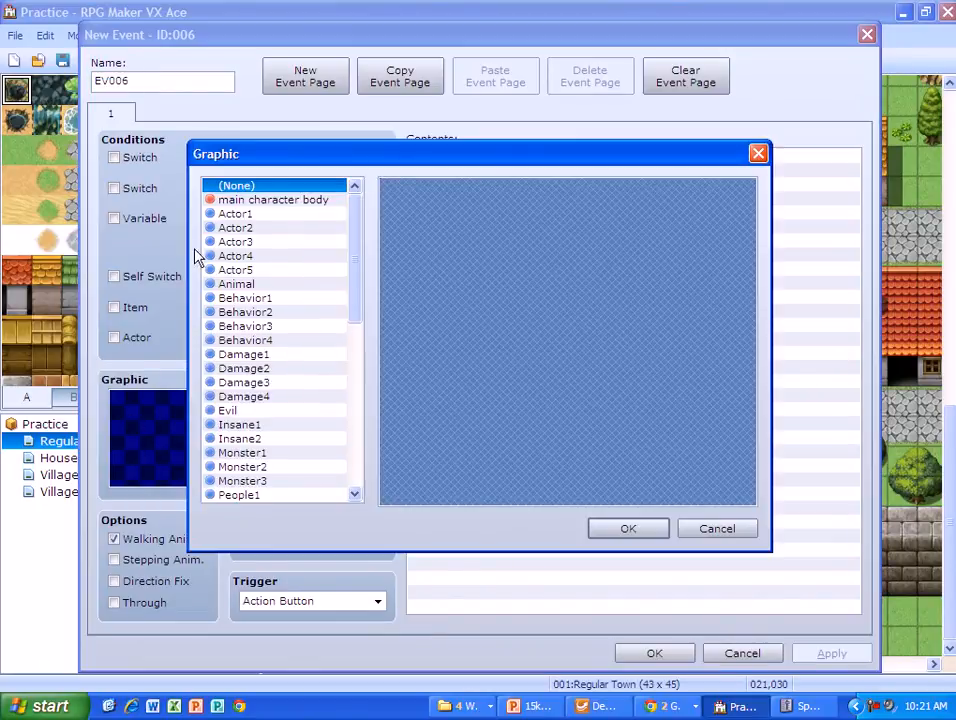
Step: Browse the Actor1, Actor5, Animal and Actor2 sheets, then choose an Actor3 character as EV006's graphic
{"action": "left_click", "coordinate": [235, 213]}
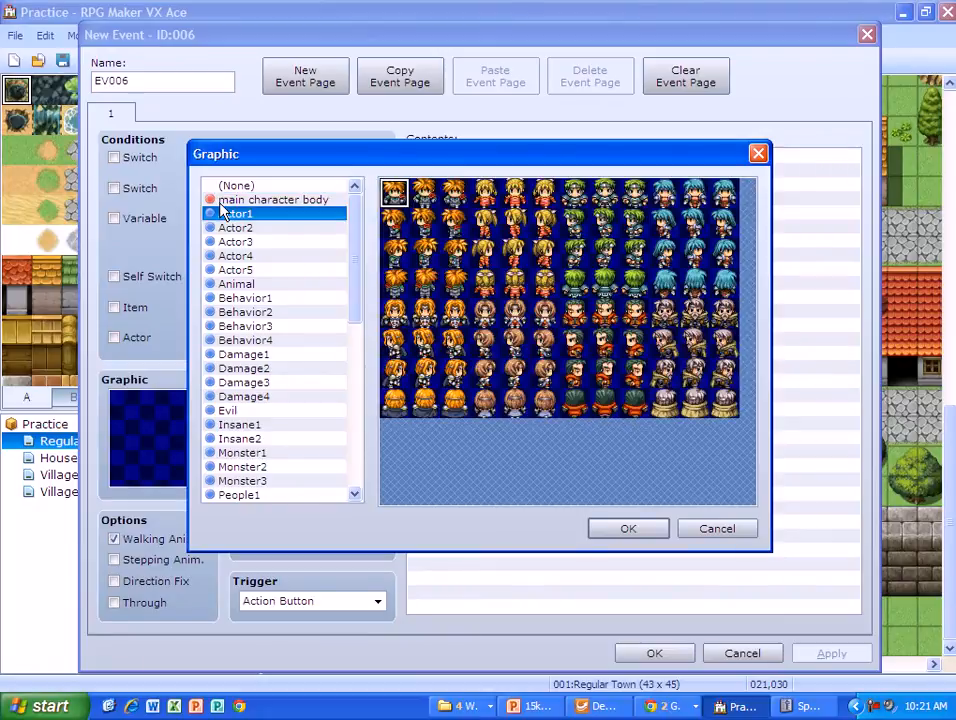
{"action": "left_click", "coordinate": [235, 269]}
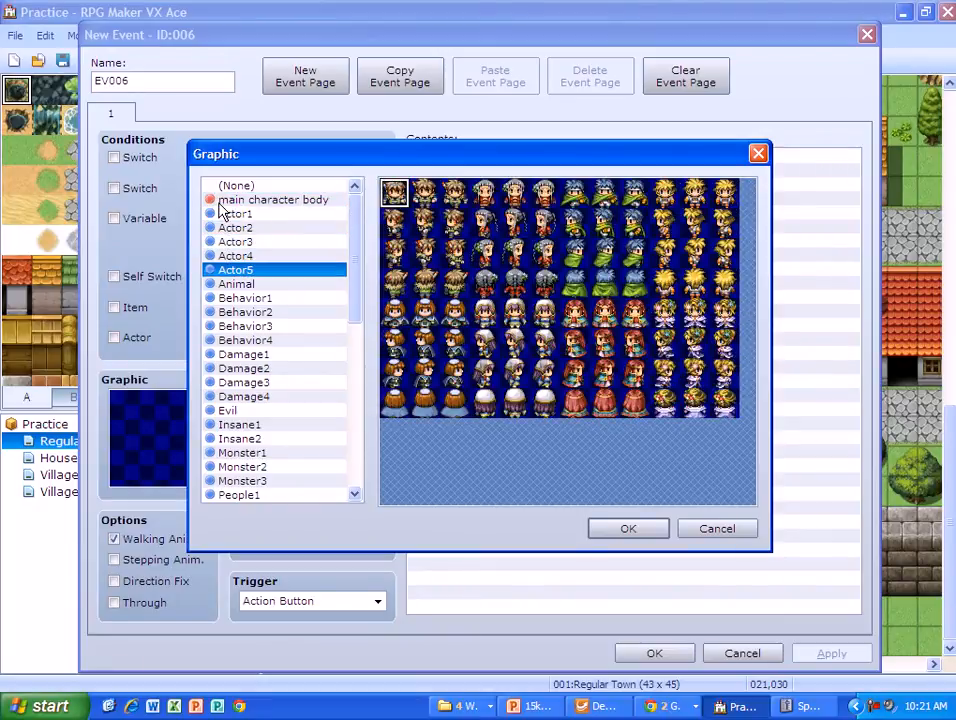
{"action": "left_click", "coordinate": [236, 283]}
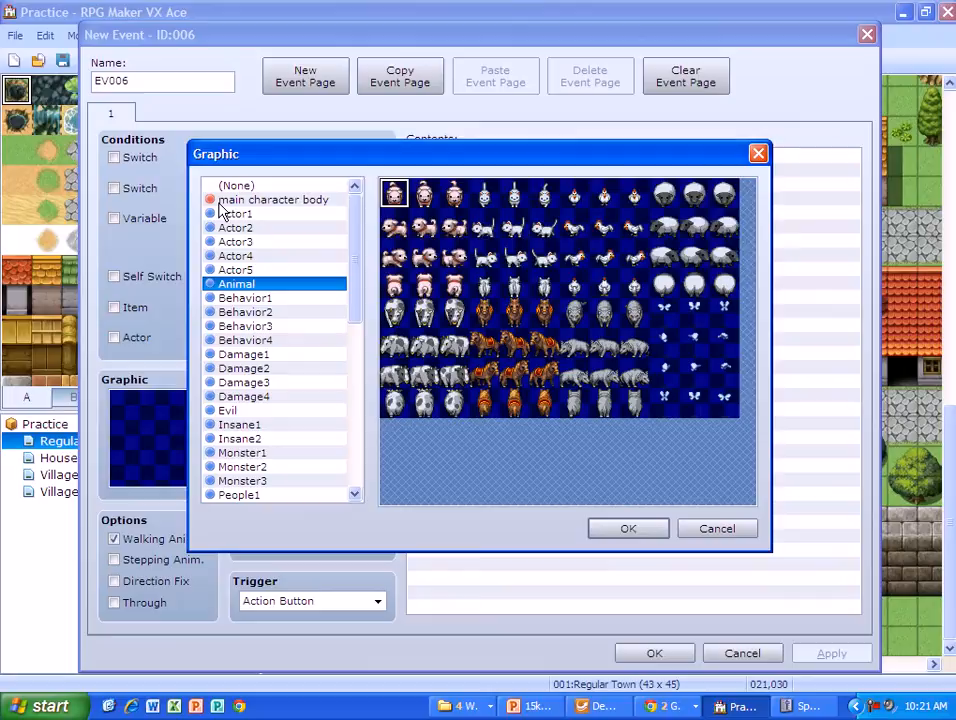
{"action": "left_click", "coordinate": [235, 269]}
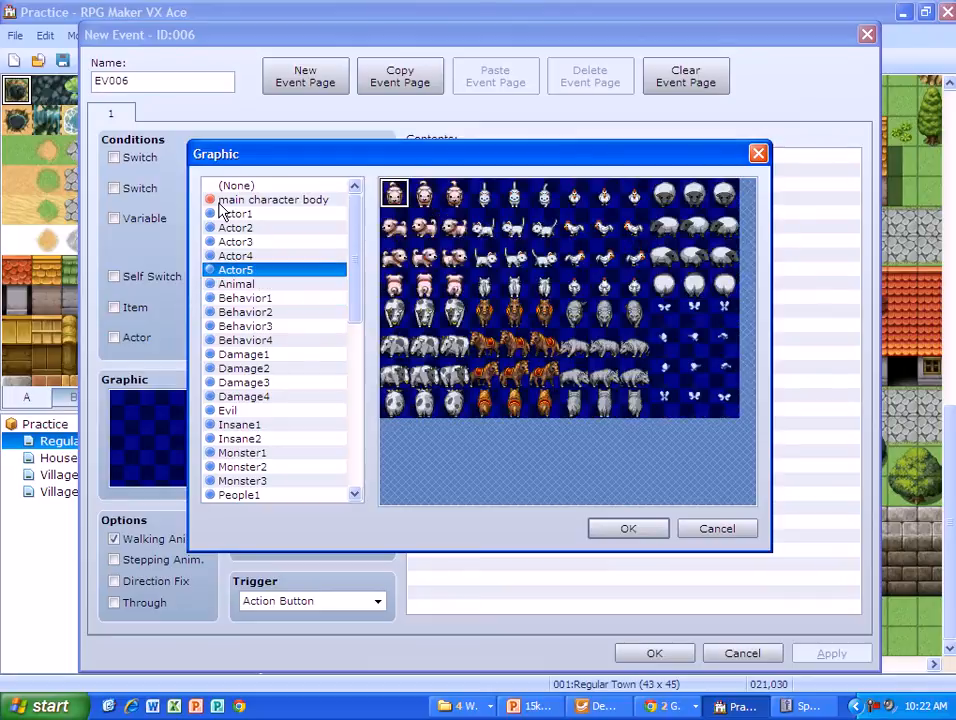
{"action": "left_click", "coordinate": [235, 227]}
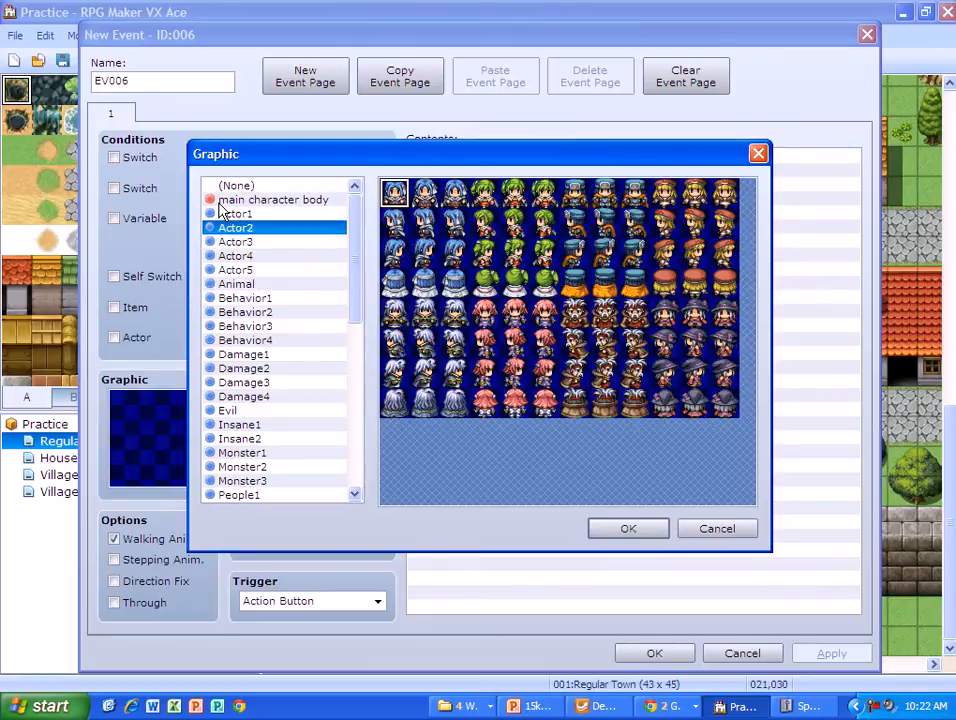
{"action": "left_click", "coordinate": [235, 241]}
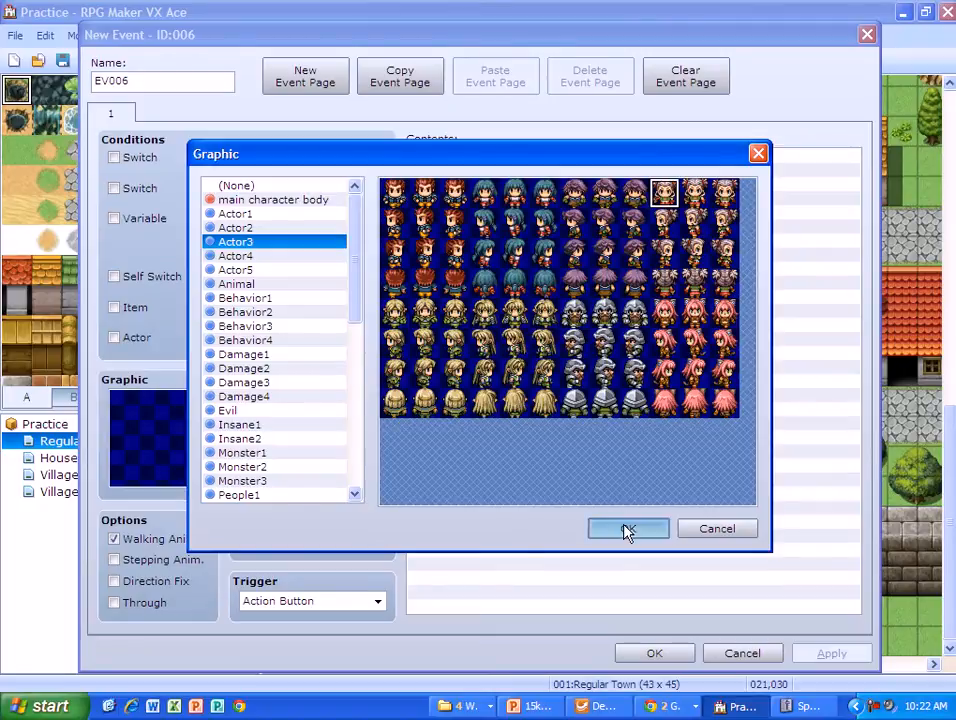
{"action": "left_click", "coordinate": [628, 528]}
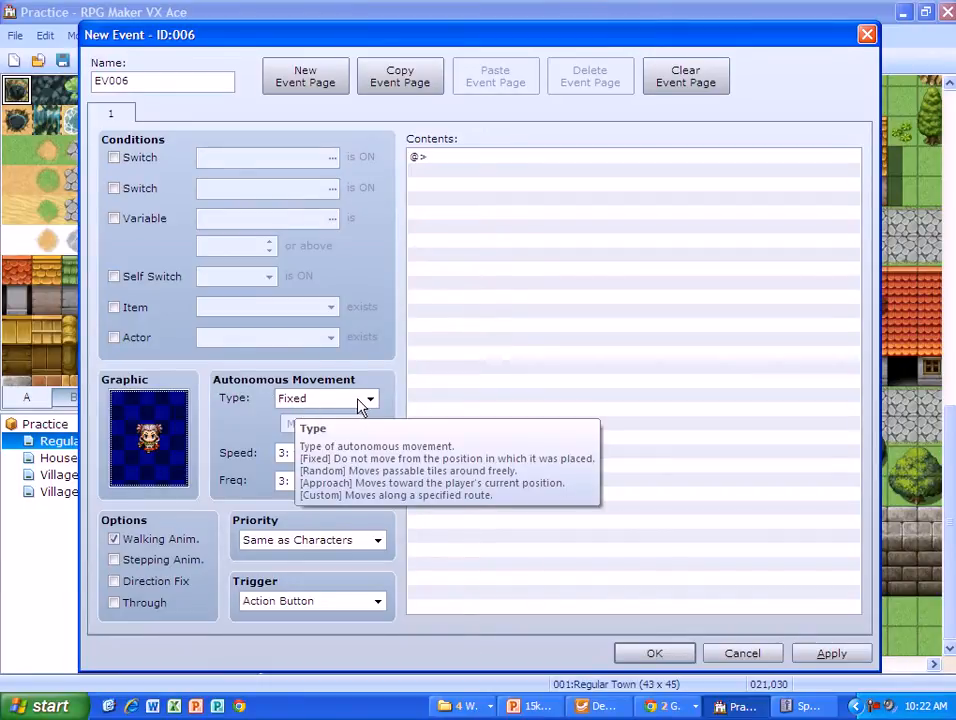
Step: Set EV006's autonomous movement type to Approach
{"action": "left_click", "coordinate": [369, 398]}
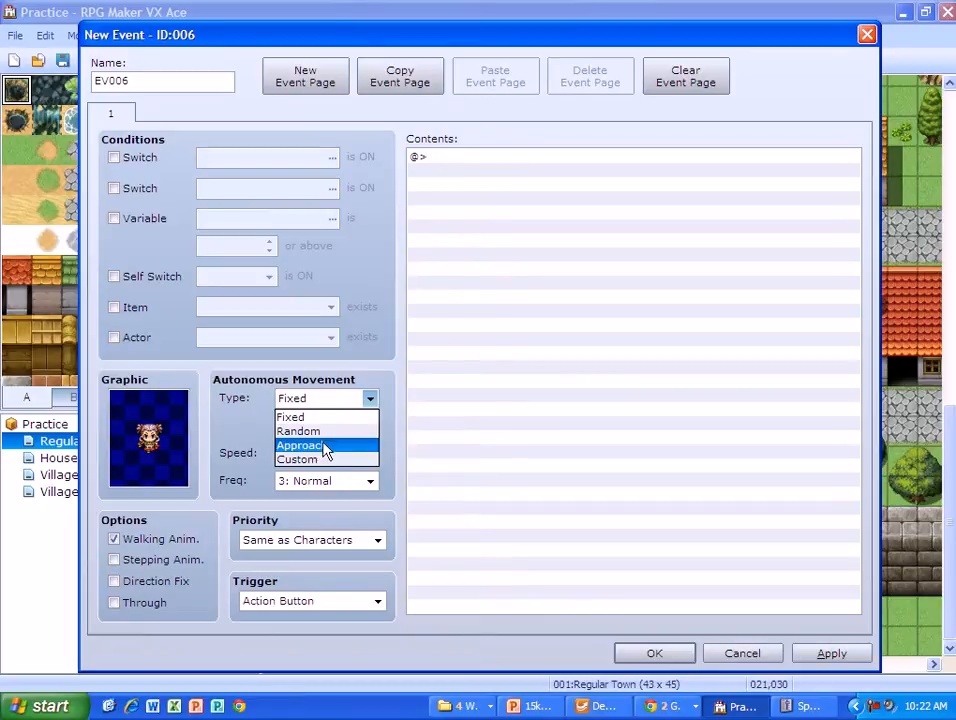
{"action": "mouse_move", "coordinate": [320, 459]}
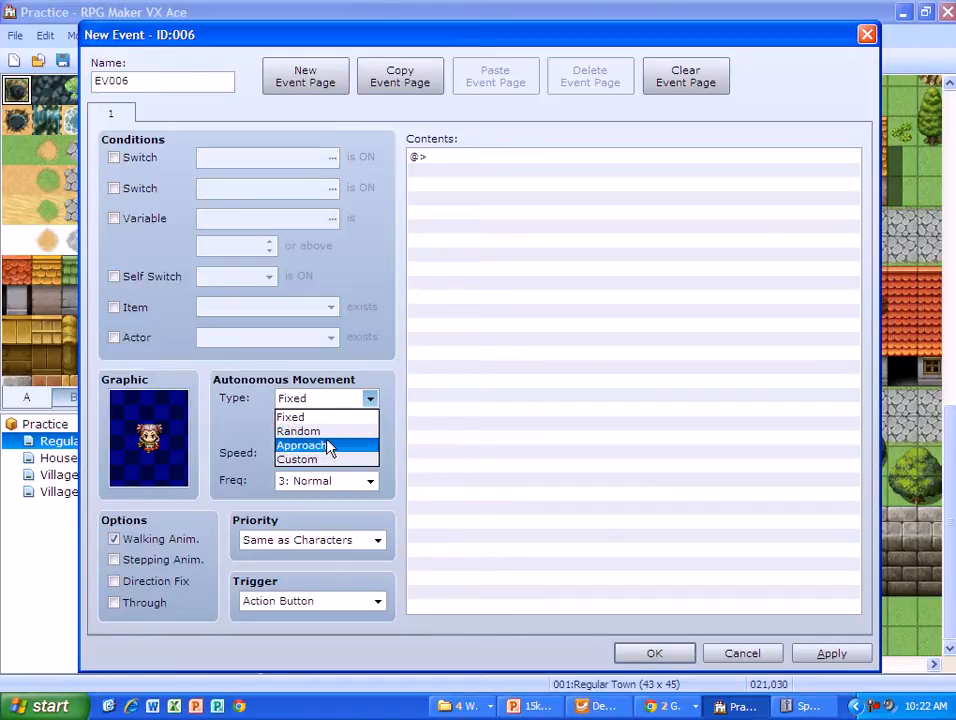
{"action": "left_click", "coordinate": [303, 445]}
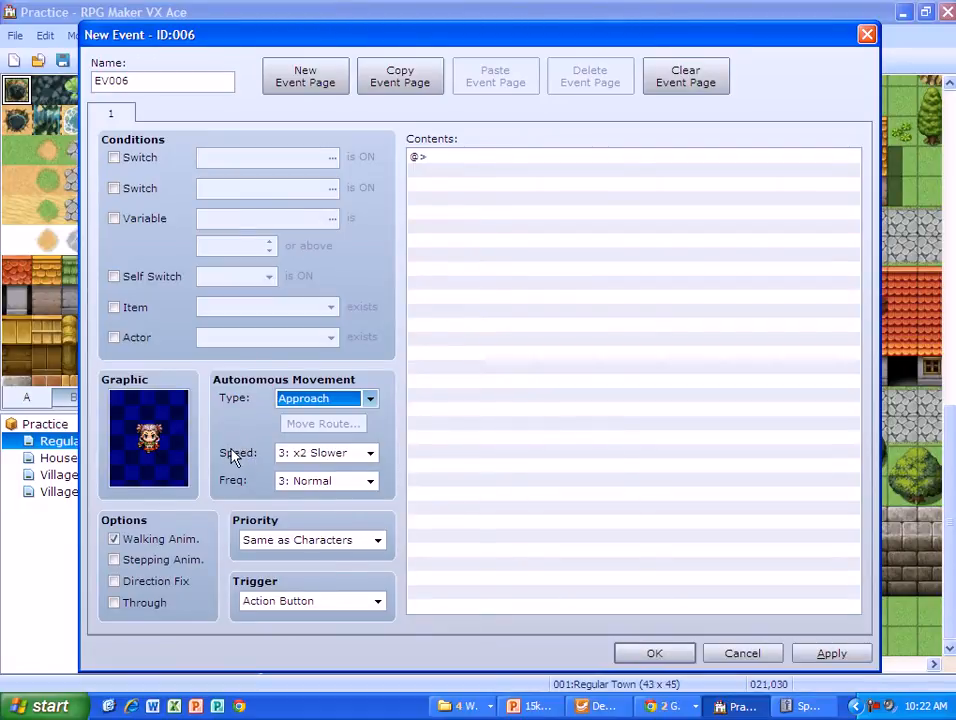
{"action": "mouse_move", "coordinate": [238, 452]}
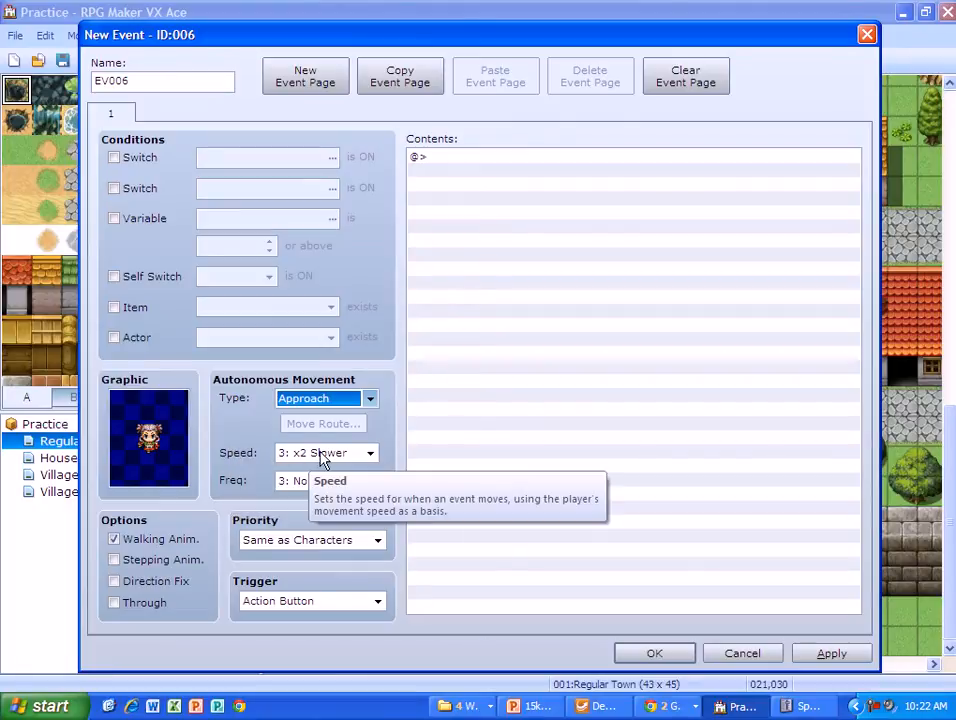
Step: Set EV006's movement speed to 4: Normal and frequency to 5: Highest
{"action": "left_click", "coordinate": [369, 452]}
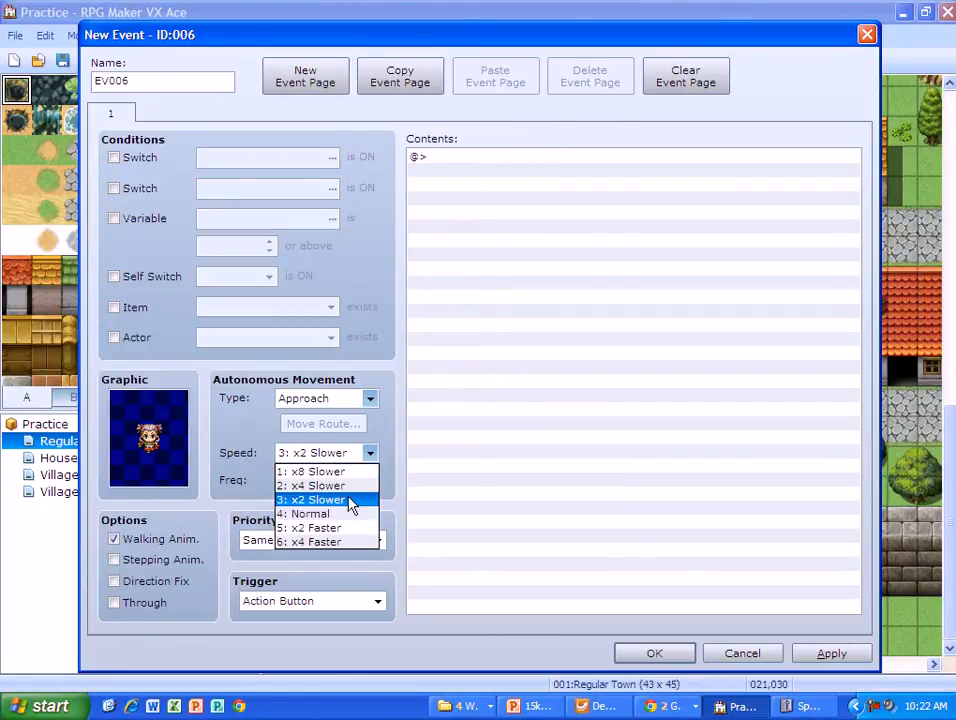
{"action": "left_click", "coordinate": [304, 513]}
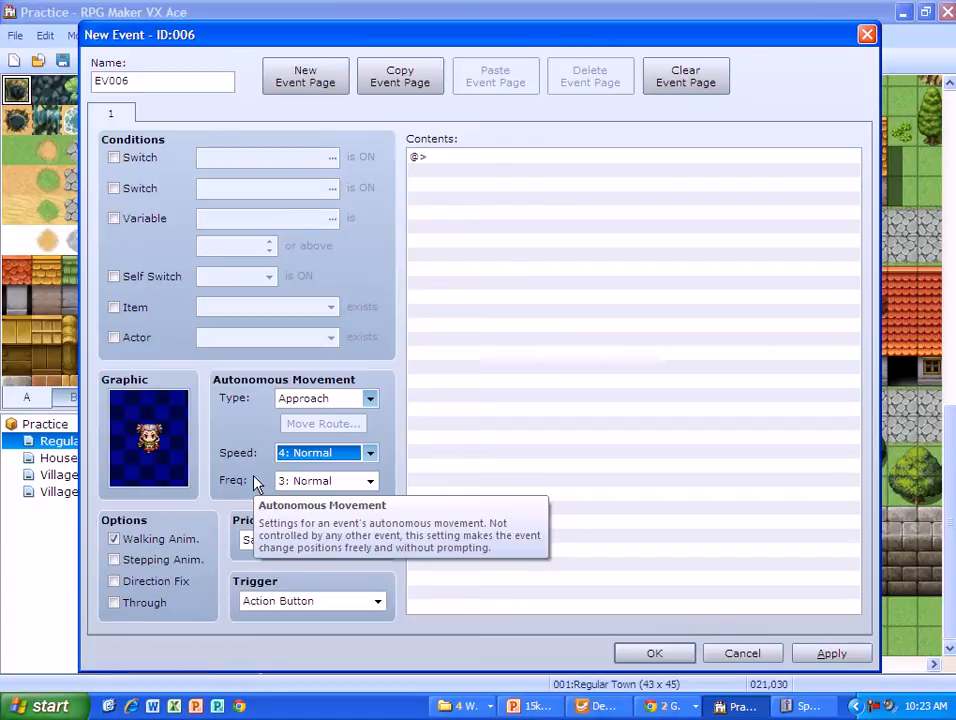
{"action": "left_click", "coordinate": [368, 481]}
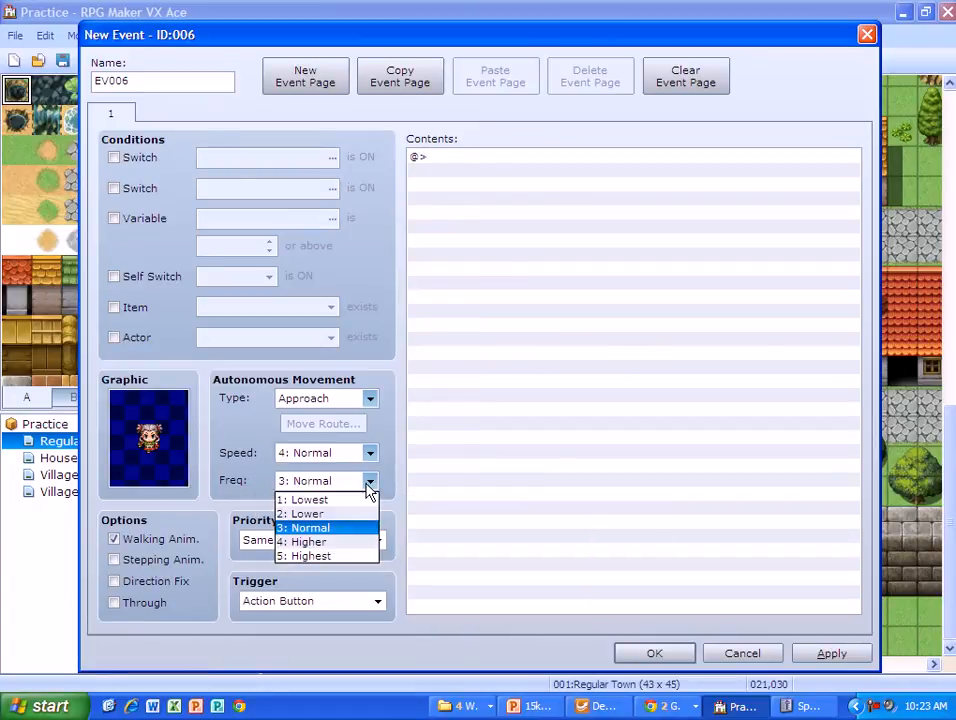
{"action": "left_click", "coordinate": [306, 555]}
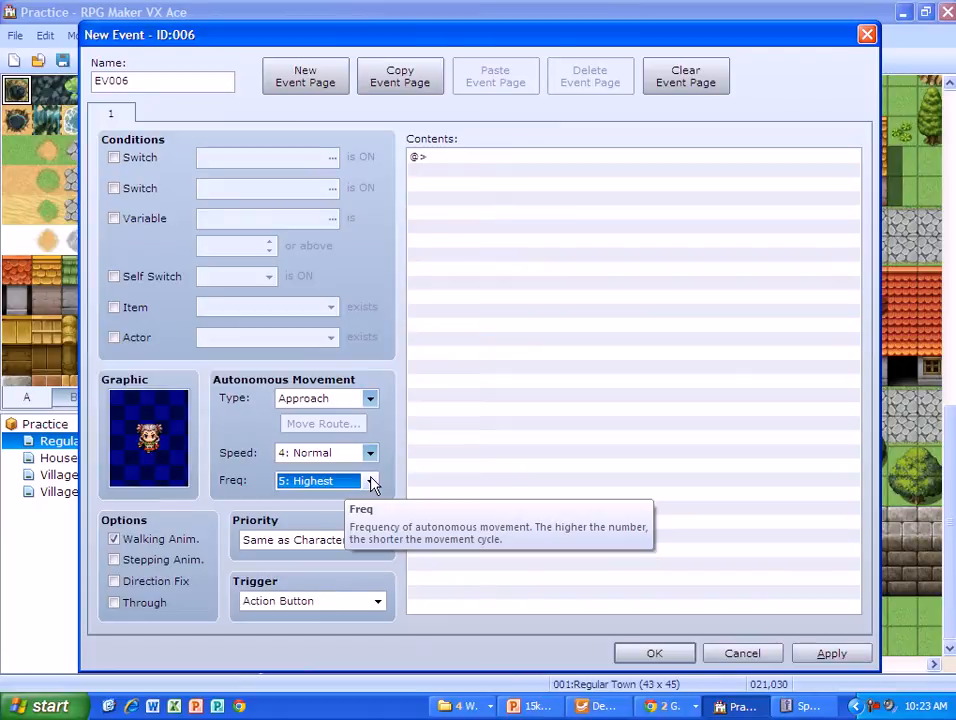
{"action": "mouse_move", "coordinate": [258, 470]}
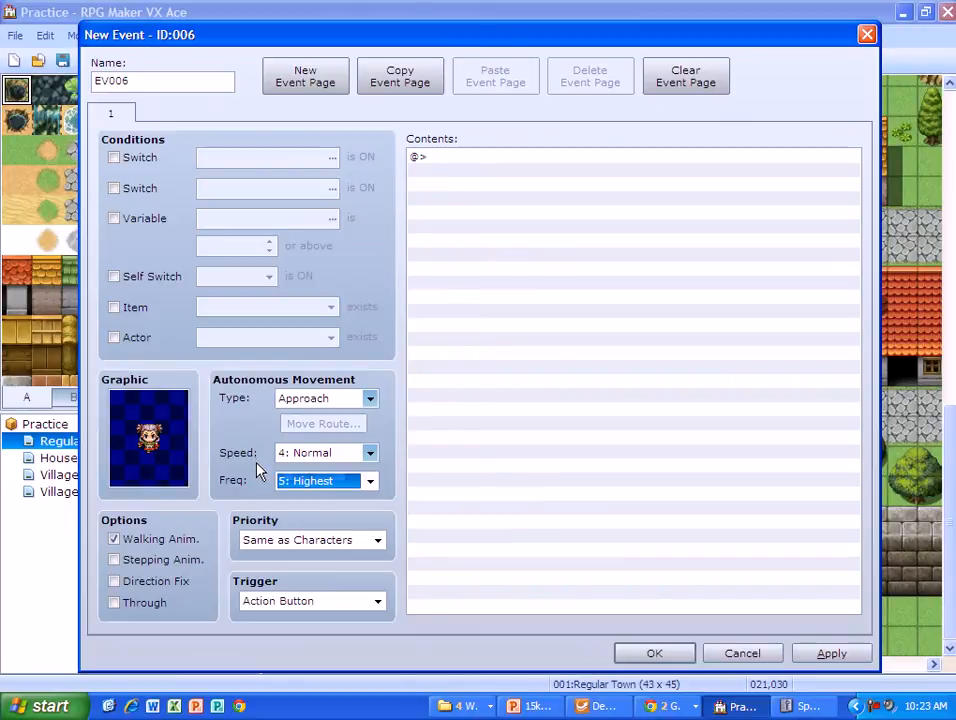
Step: Set EV006's trigger to Player Touch
{"action": "left_click", "coordinate": [378, 601]}
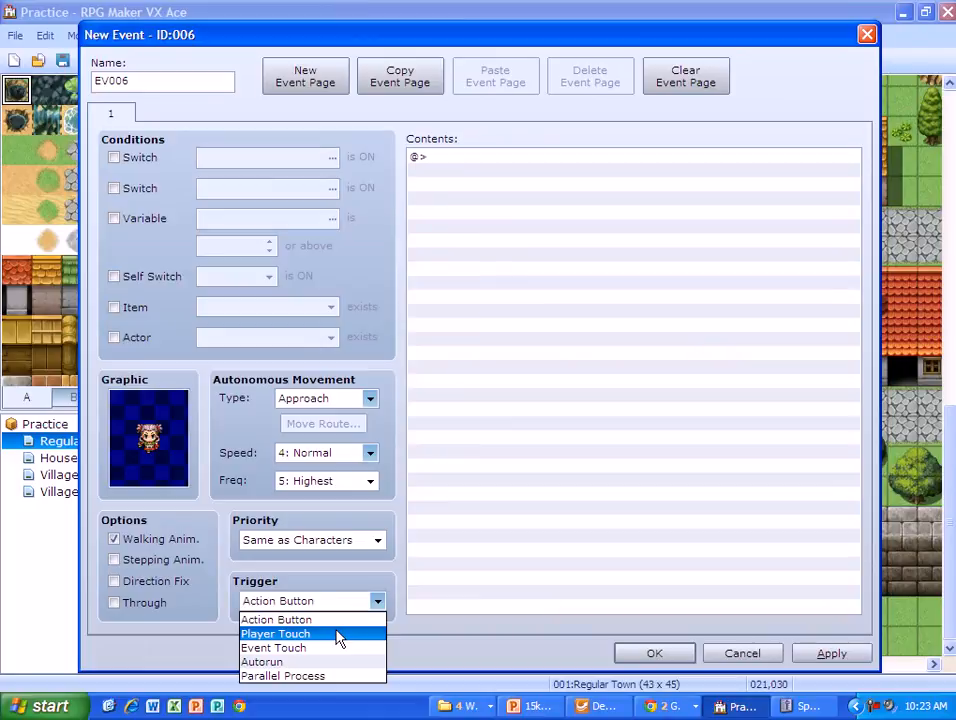
{"action": "left_click", "coordinate": [275, 633]}
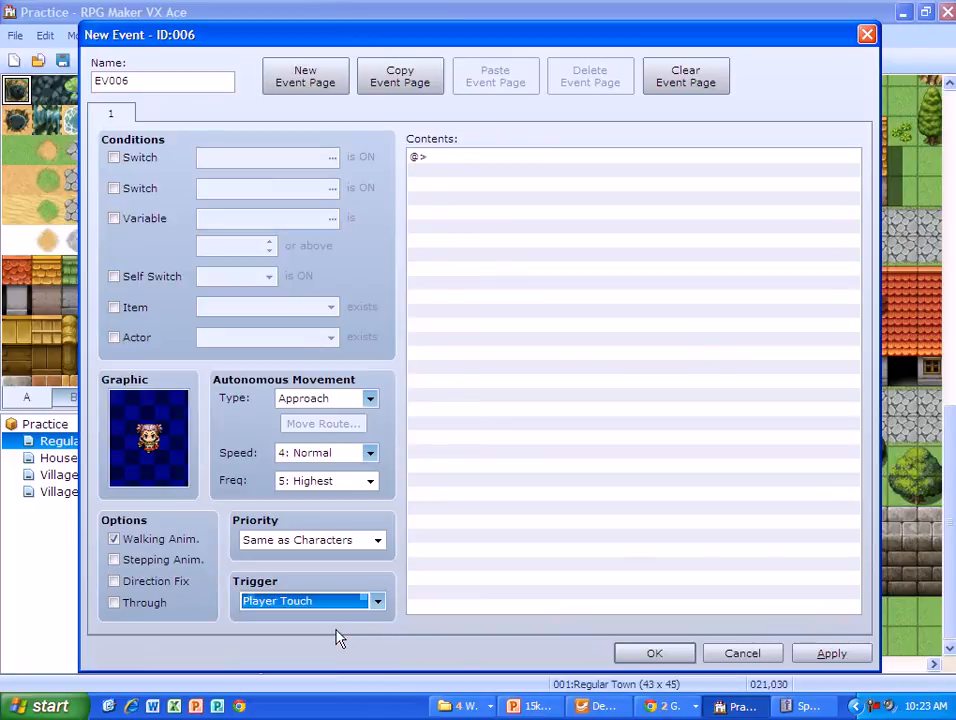
{"action": "mouse_move", "coordinate": [240, 578]}
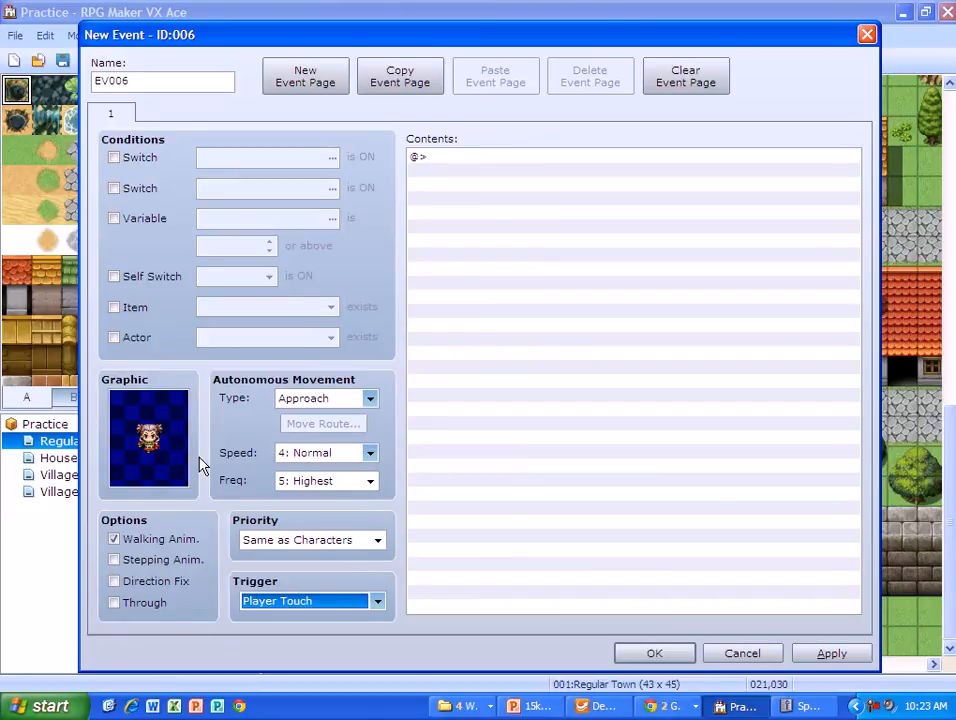
{"action": "mouse_move", "coordinate": [222, 537]}
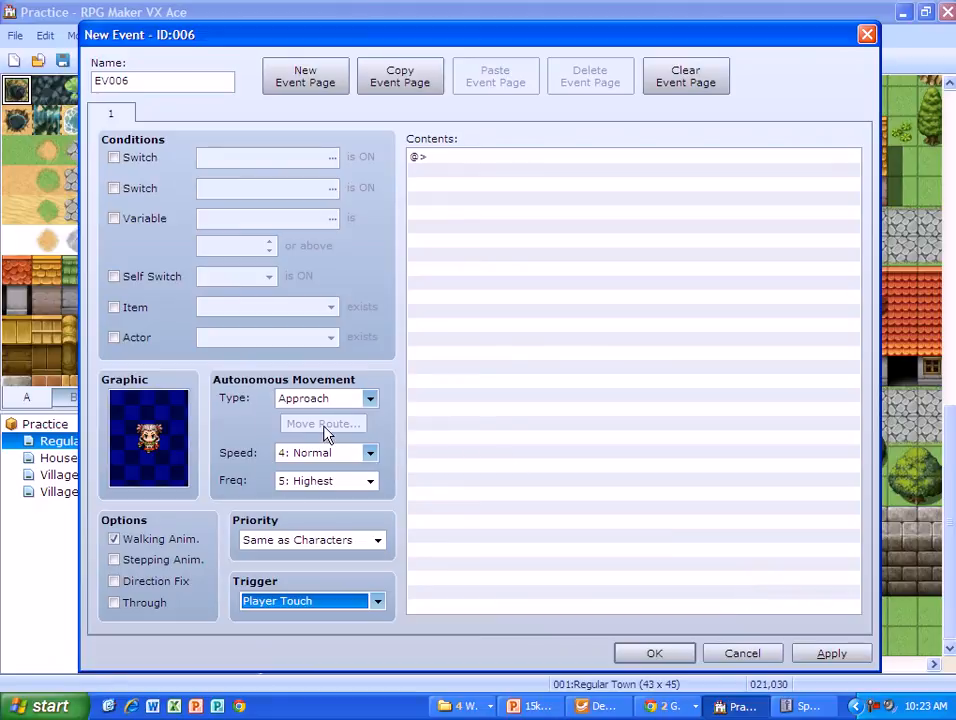
{"action": "mouse_move", "coordinate": [323, 424]}
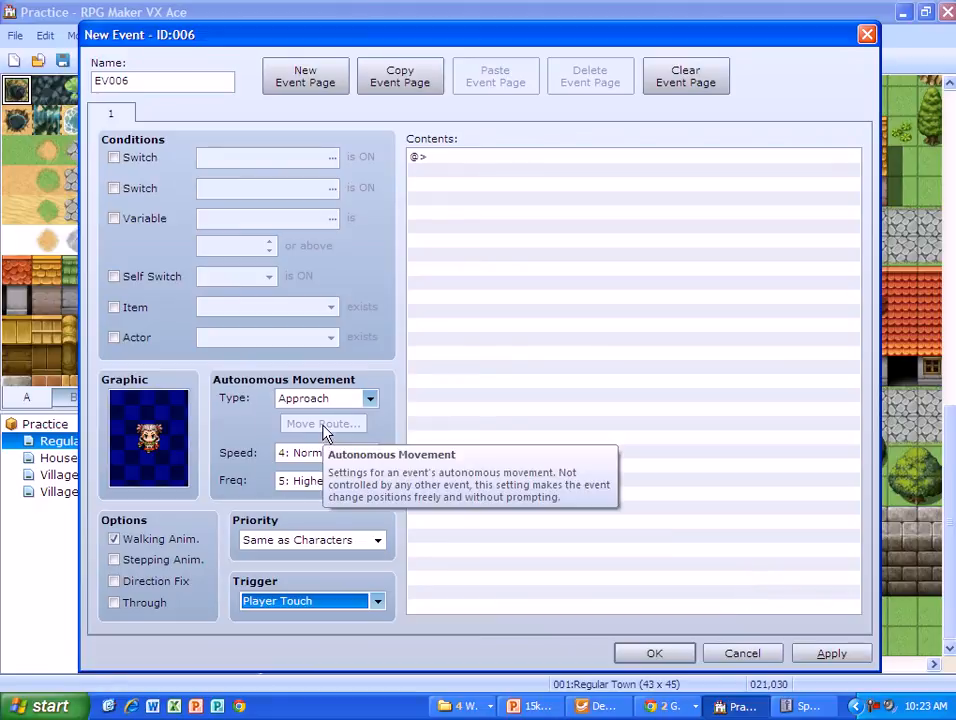
{"action": "mouse_move", "coordinate": [685, 600]}
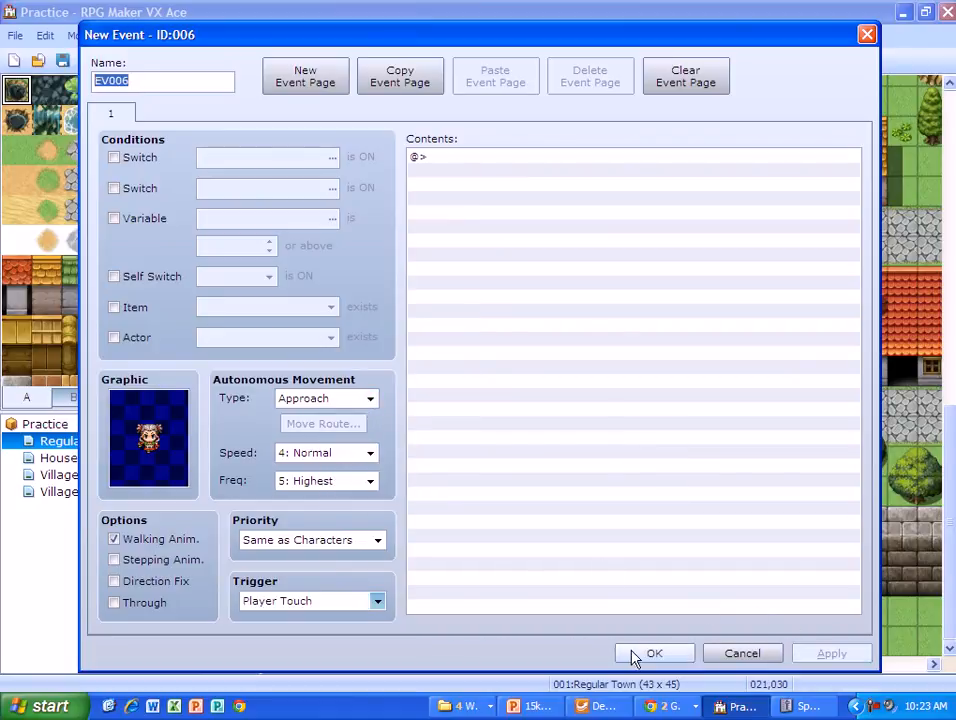
Step: Confirm EV006, then start a playtest, saving changes to Practice first
{"action": "left_click", "coordinate": [654, 653]}
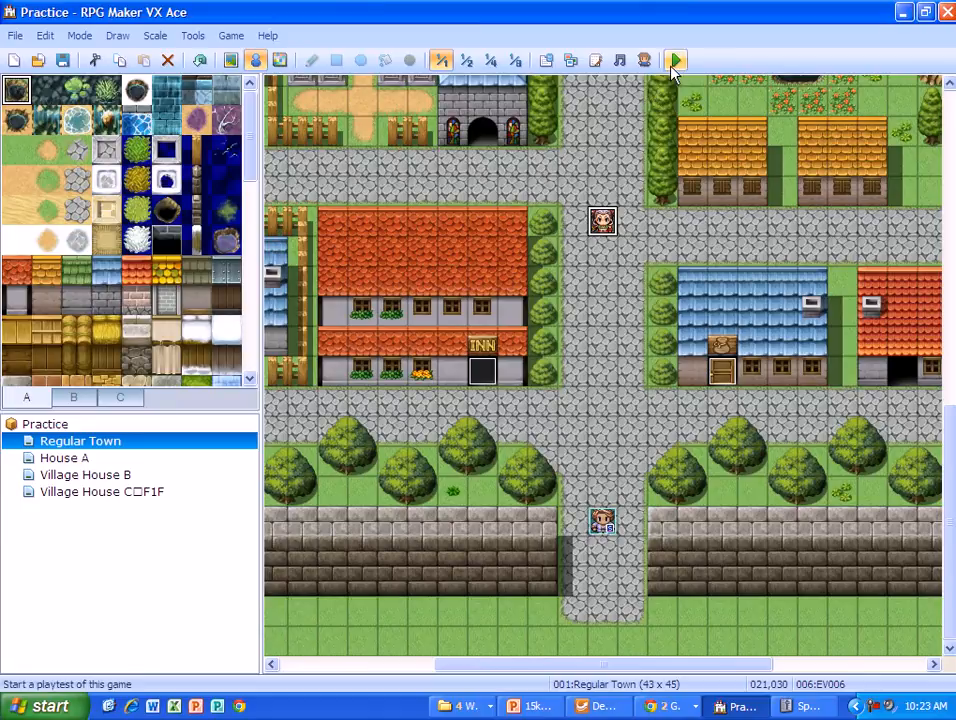
{"action": "left_click", "coordinate": [675, 60]}
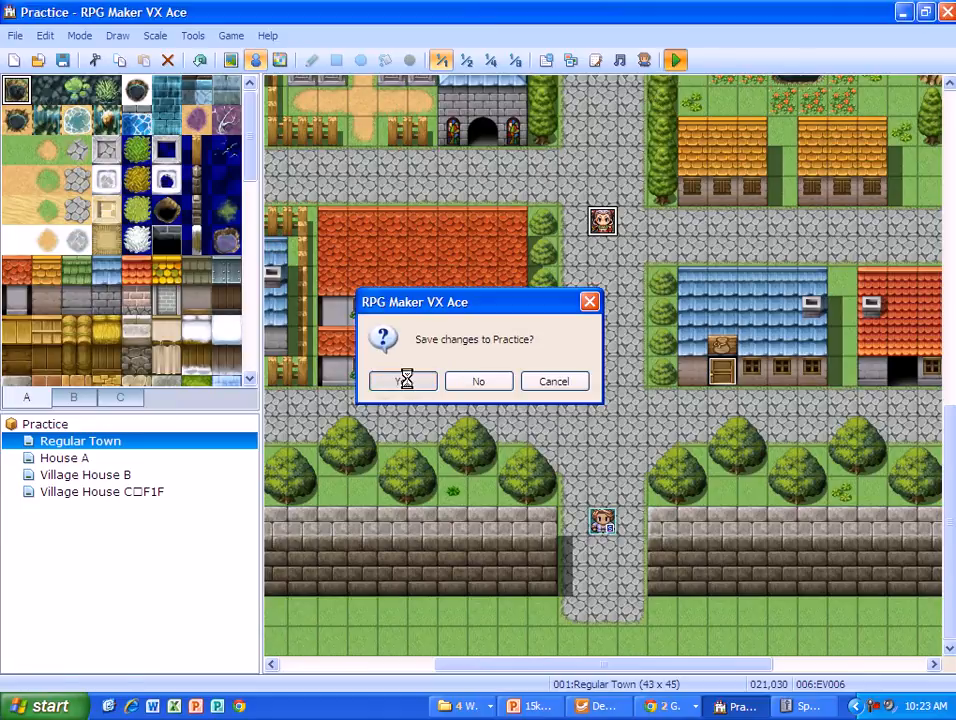
{"action": "left_click", "coordinate": [403, 381]}
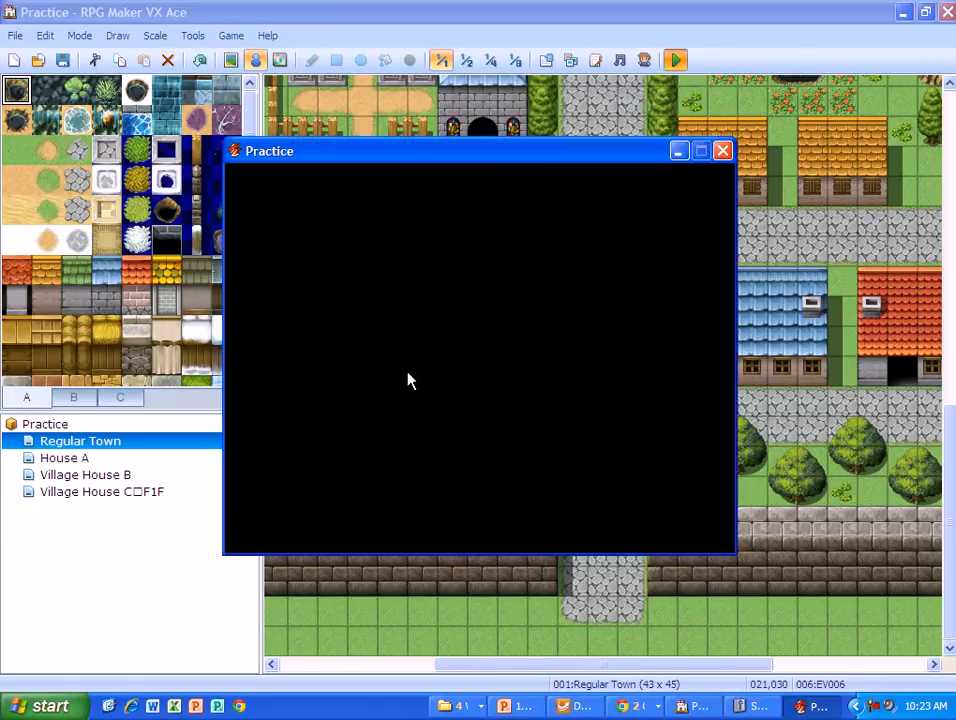